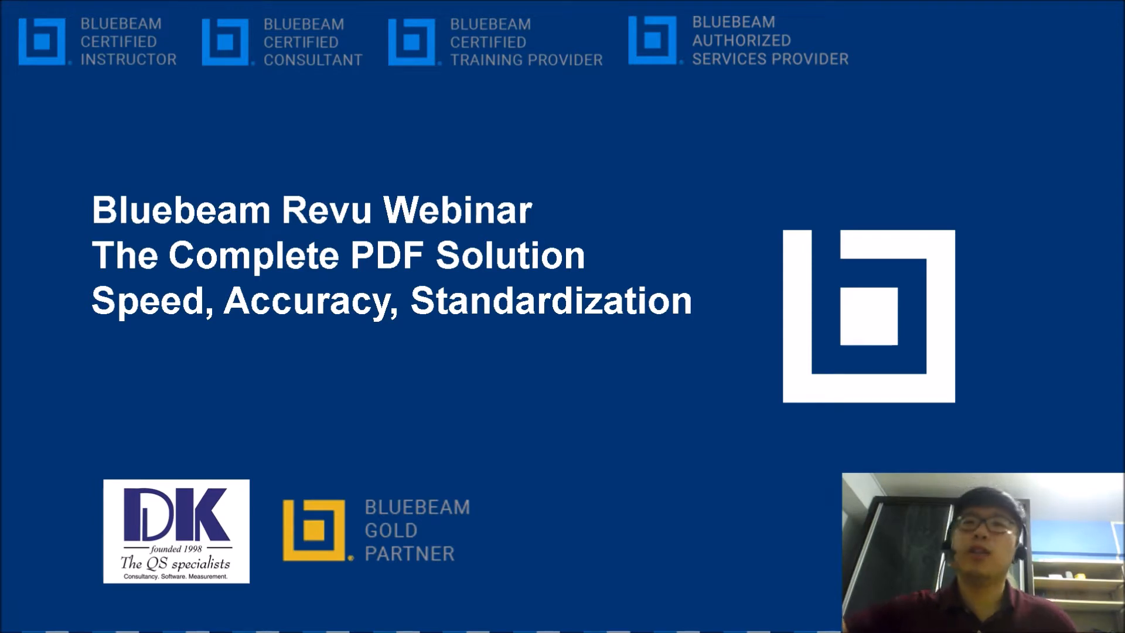
Step: Calibrate the Canopy Roof Plan page from a gridline crossing to a known 8 m distance
key(right)
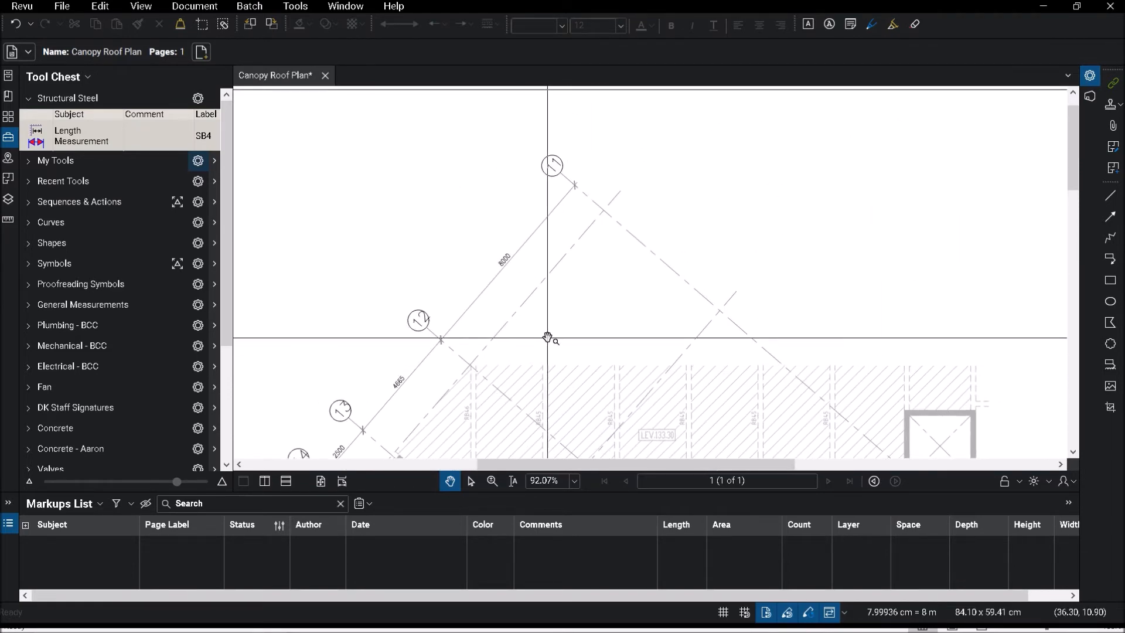
click(294, 6)
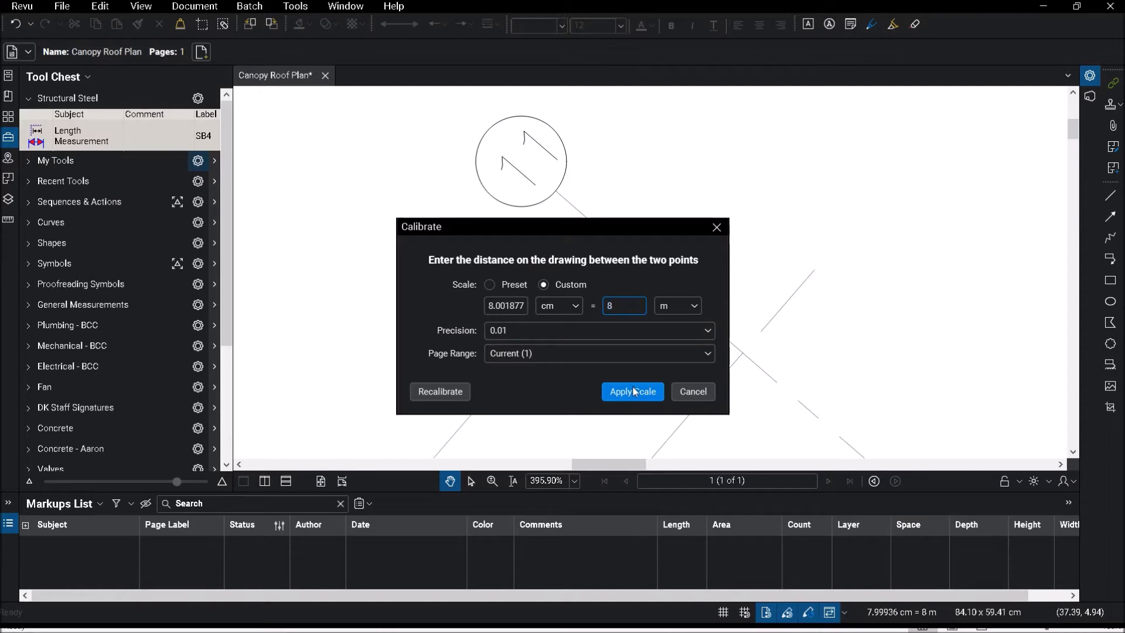
click(630, 391)
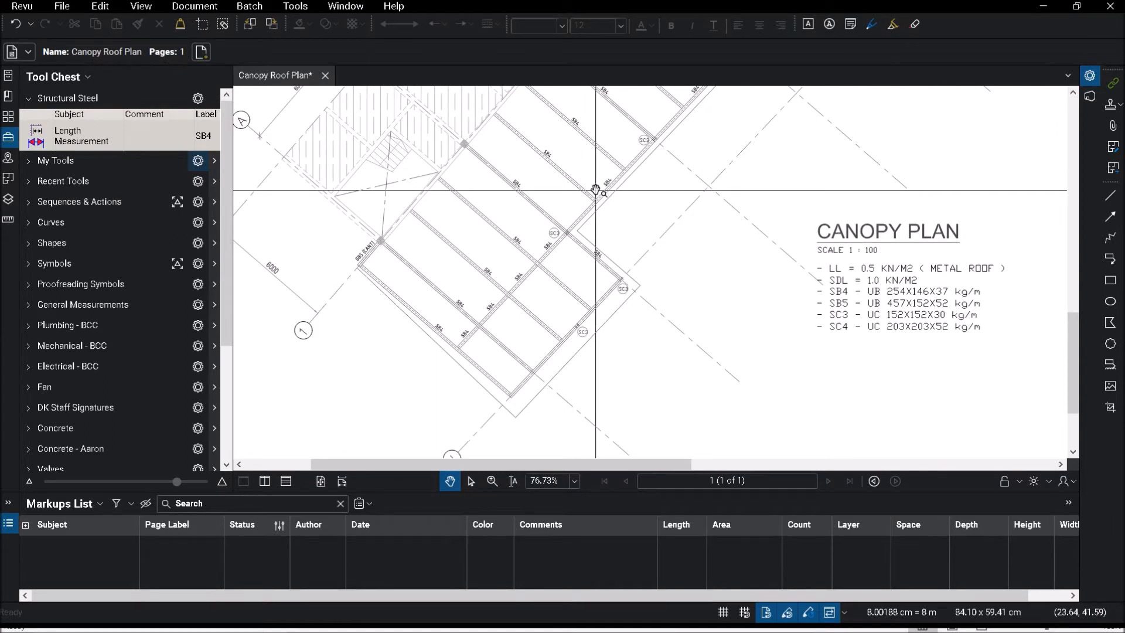
mouse_move(601, 185)
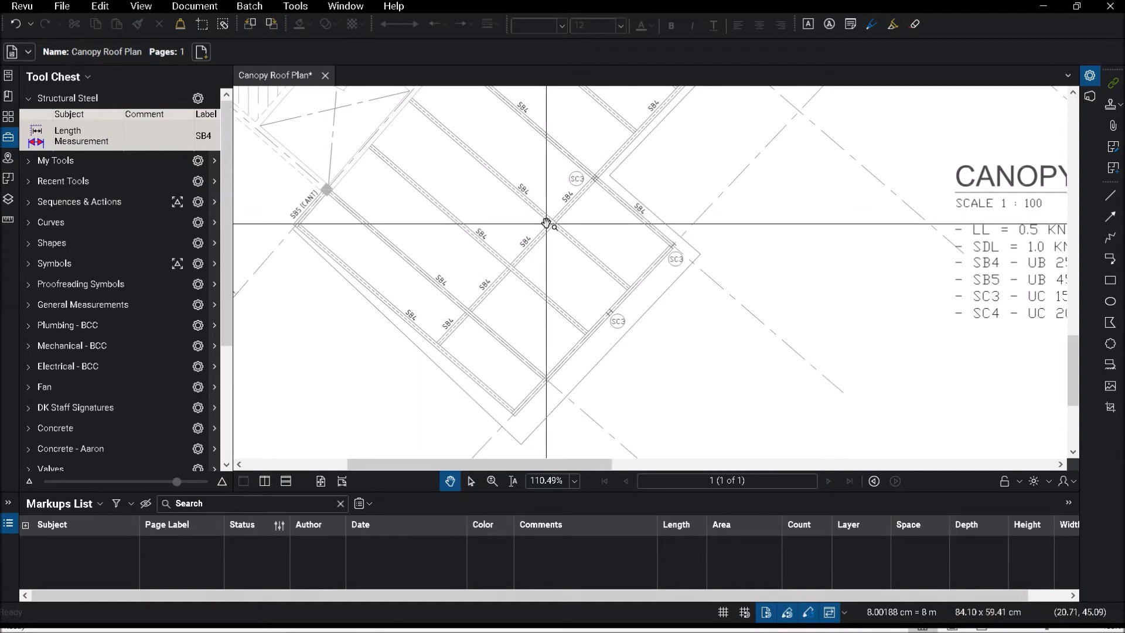
mouse_move(551, 229)
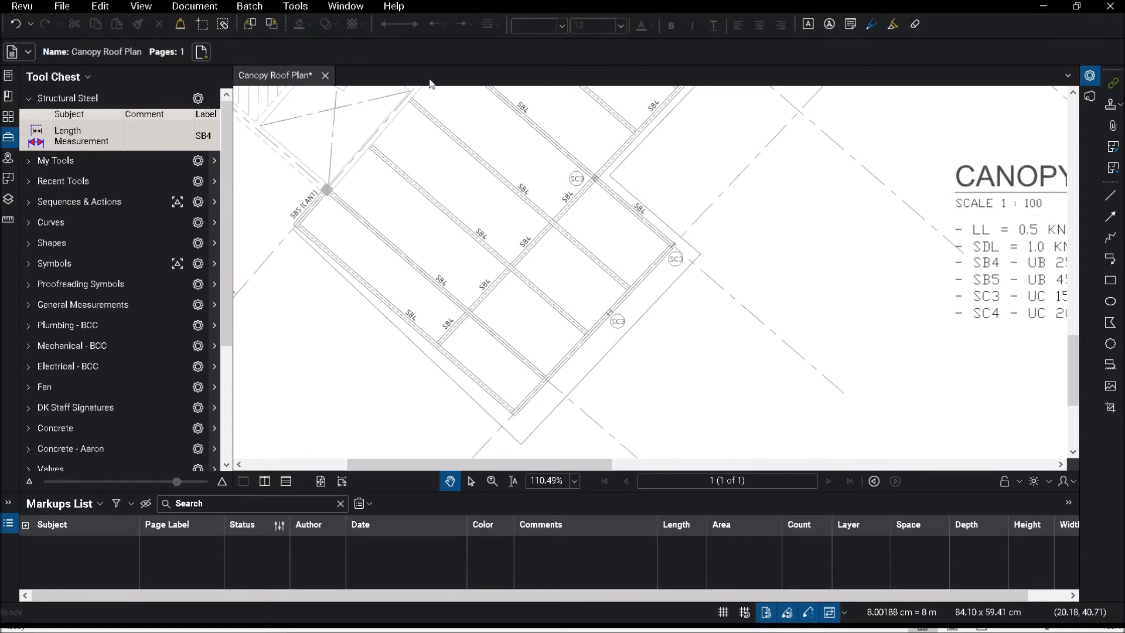
Step: Measure the canopy beams as SB4 lengths, including the 9.36 m and 7.51 m beams in the row
click(81, 136)
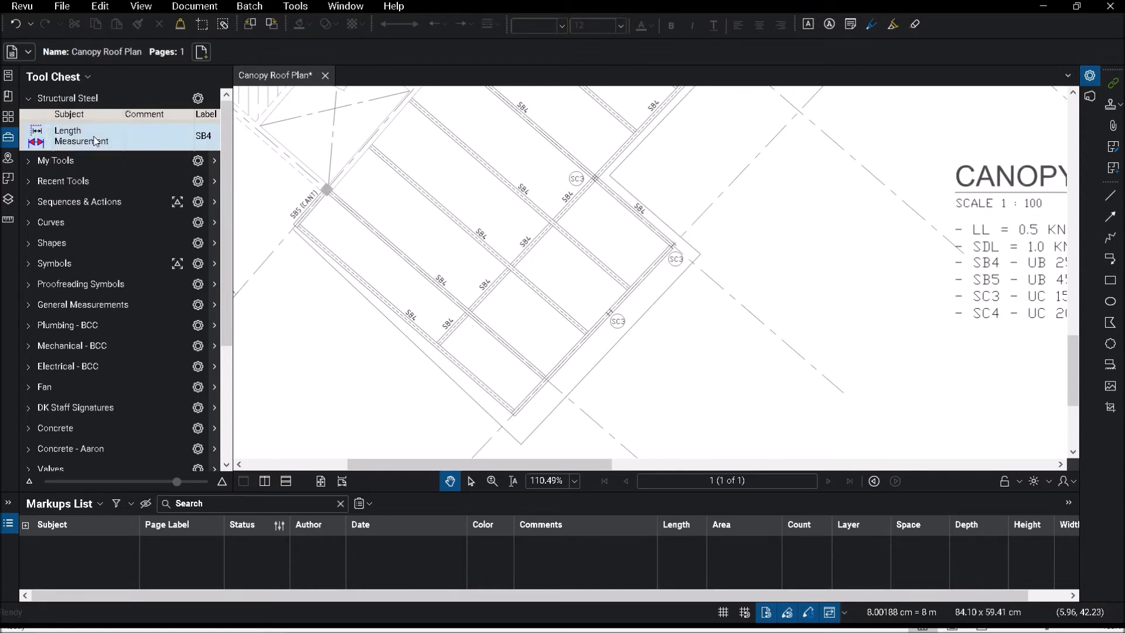
click(93, 136)
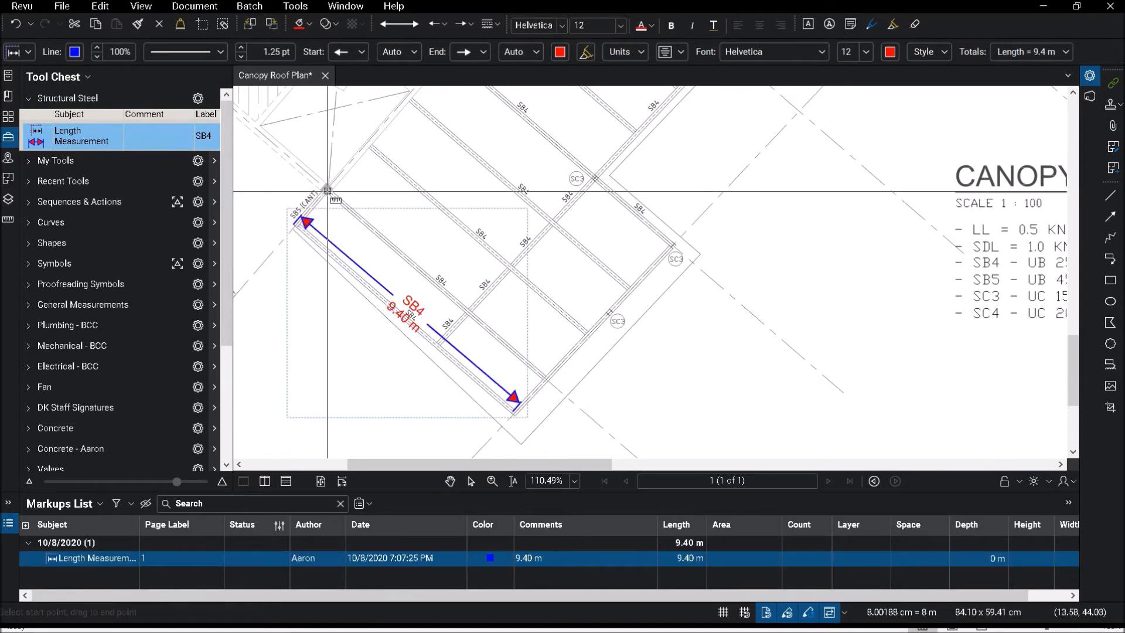
drag(330, 187, 543, 365)
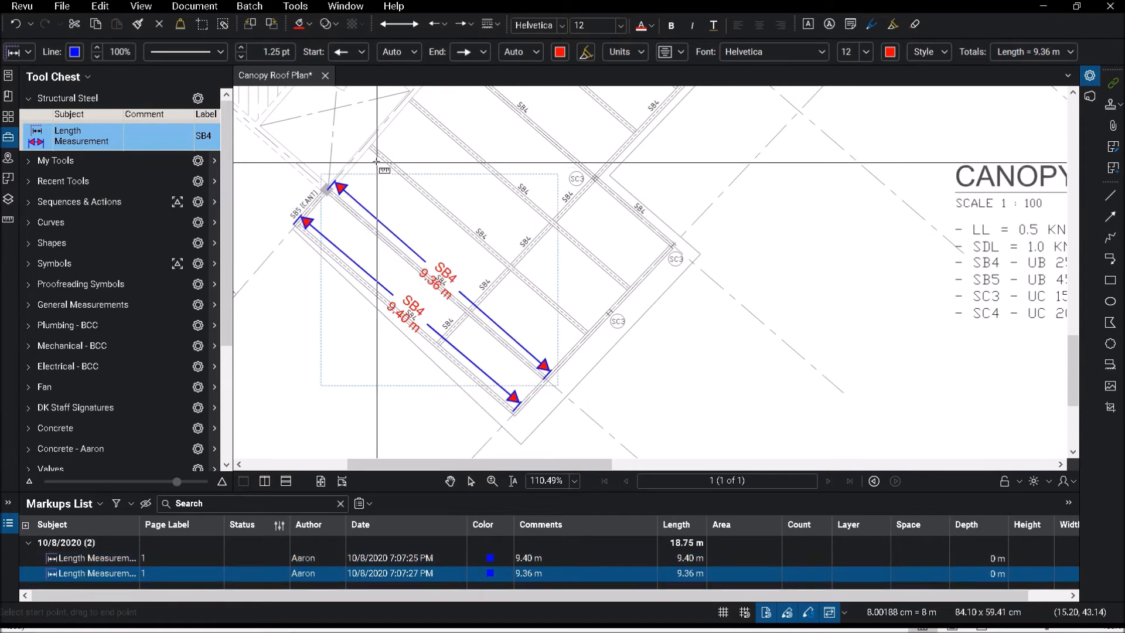
drag(383, 144, 587, 318)
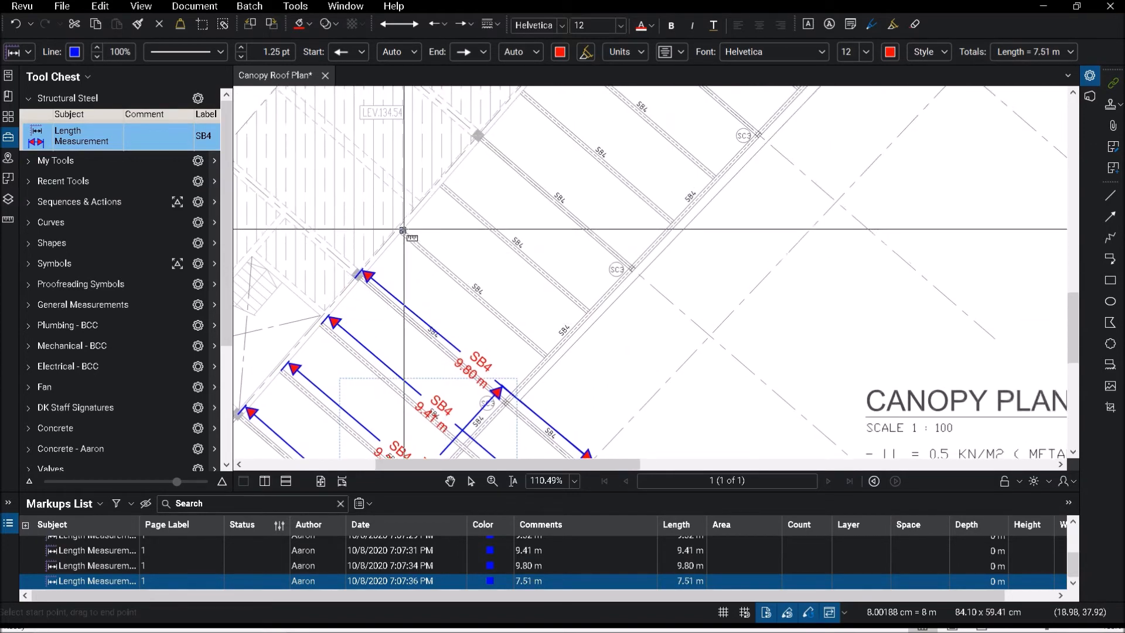
drag(408, 231, 552, 347)
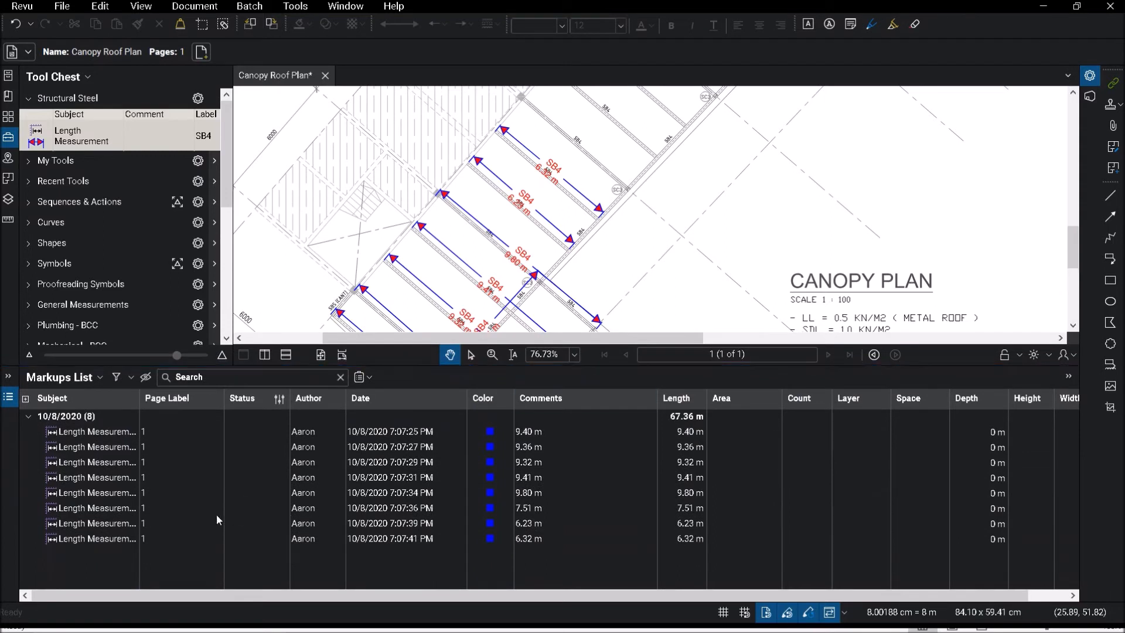
mouse_move(219, 449)
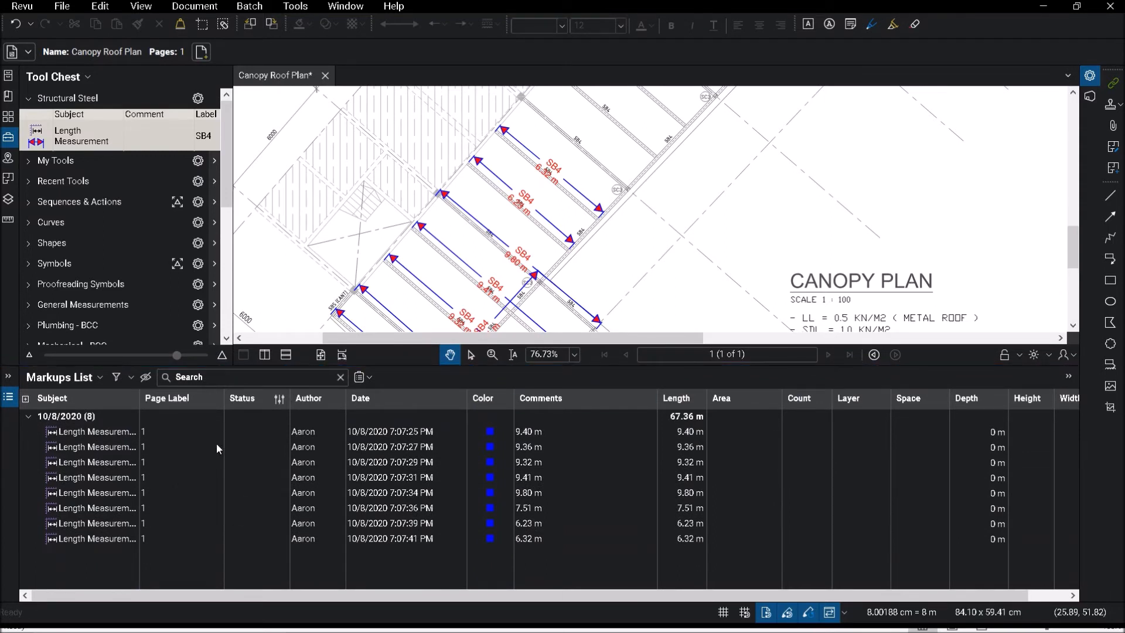
mouse_move(203, 448)
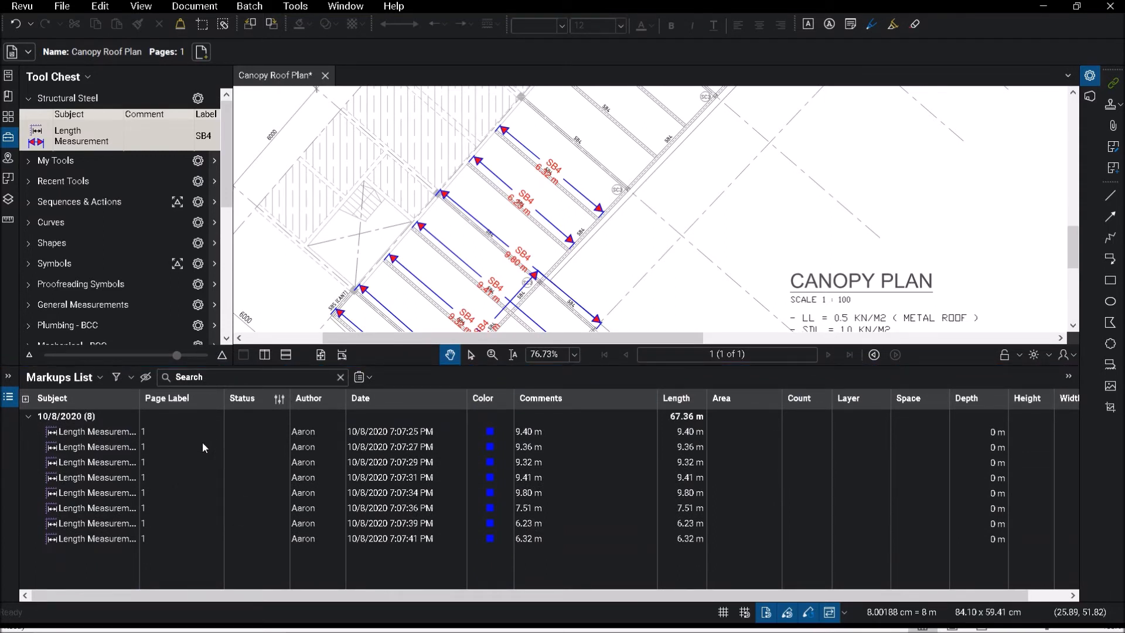
mouse_move(220, 463)
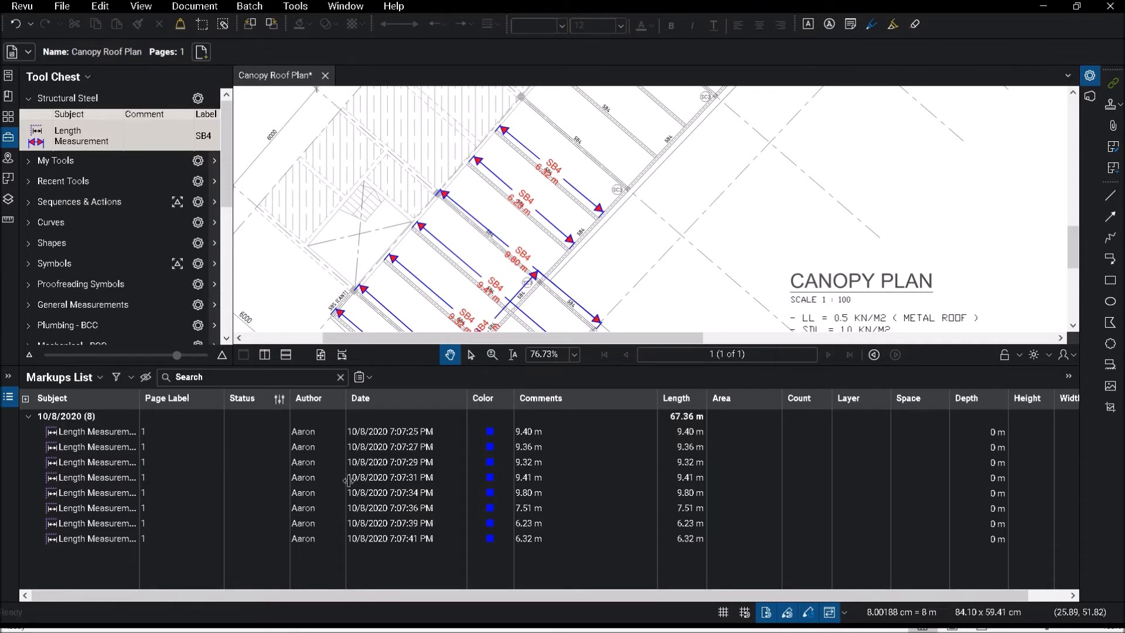
mouse_move(443, 588)
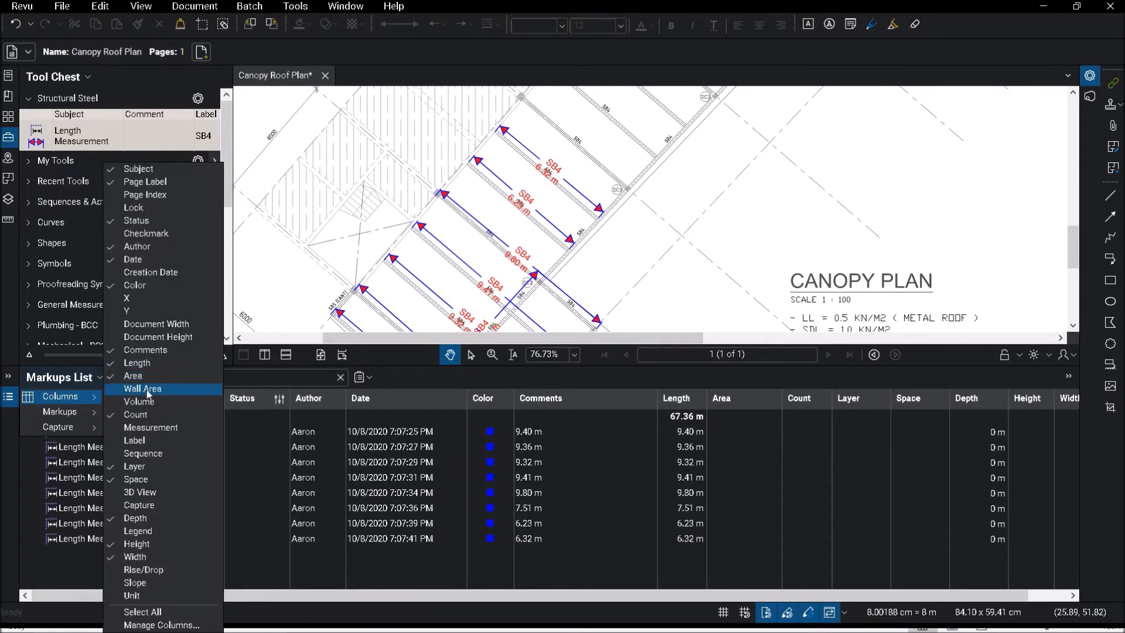
mouse_move(151, 401)
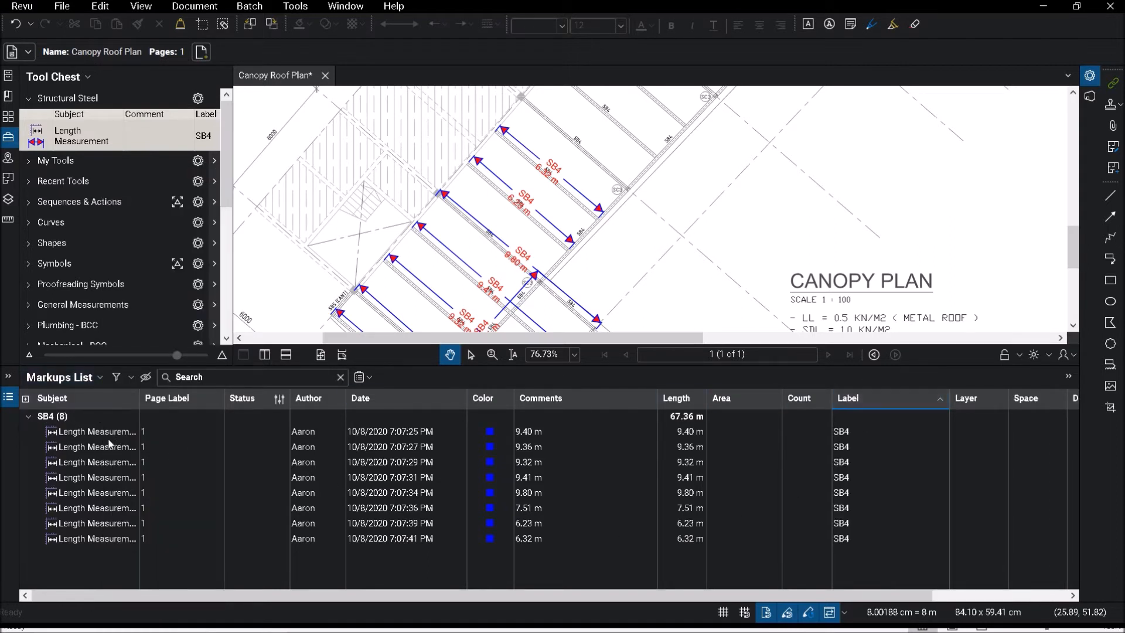
mouse_move(78, 420)
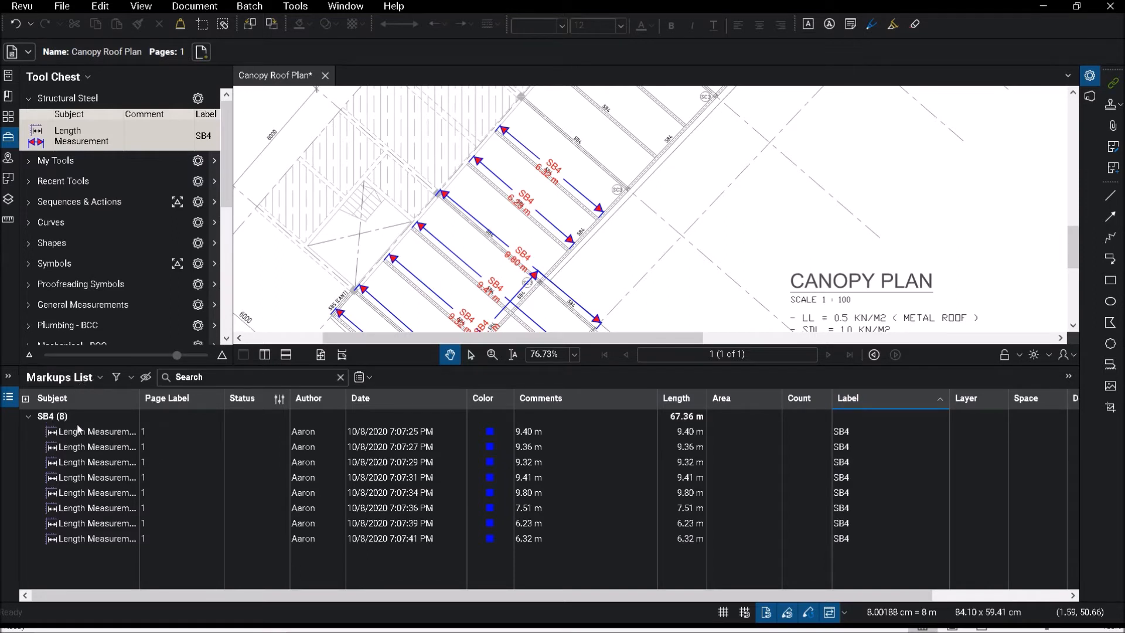
mouse_move(680, 440)
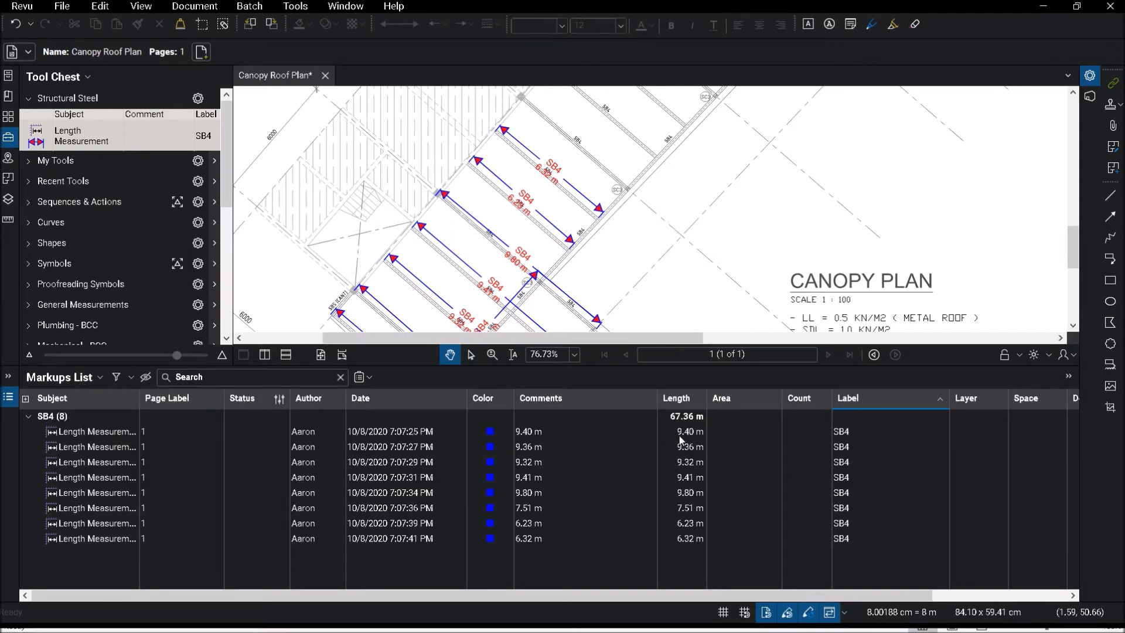
Step: Show a Label column in the Markups List grouping the eight measurements under SB4 at 67.36 m
click(677, 398)
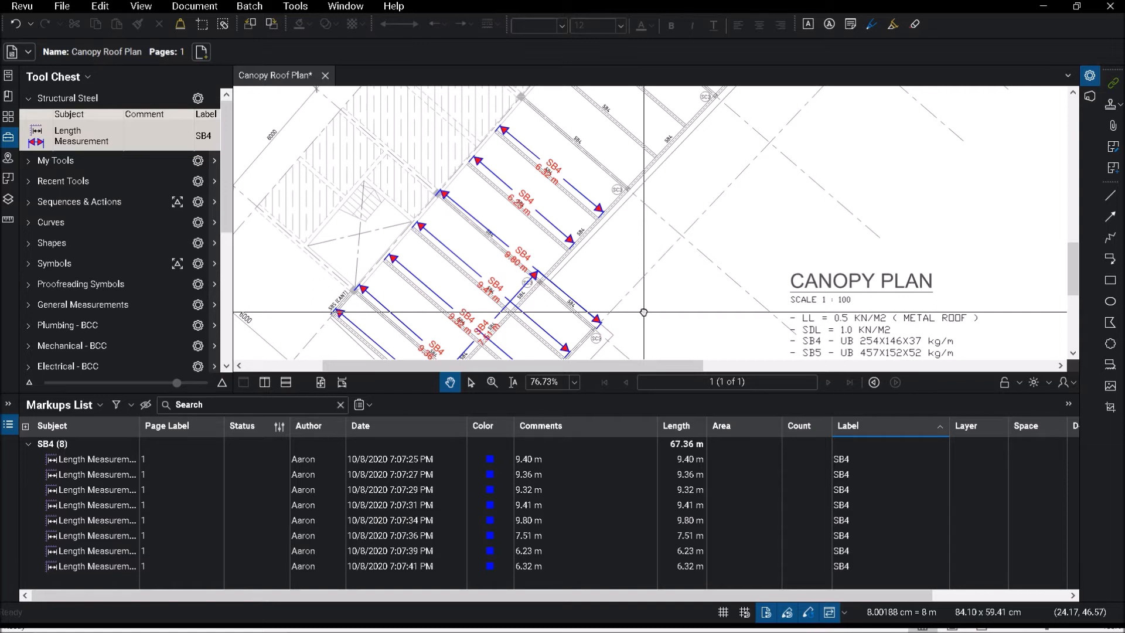
mouse_move(543, 473)
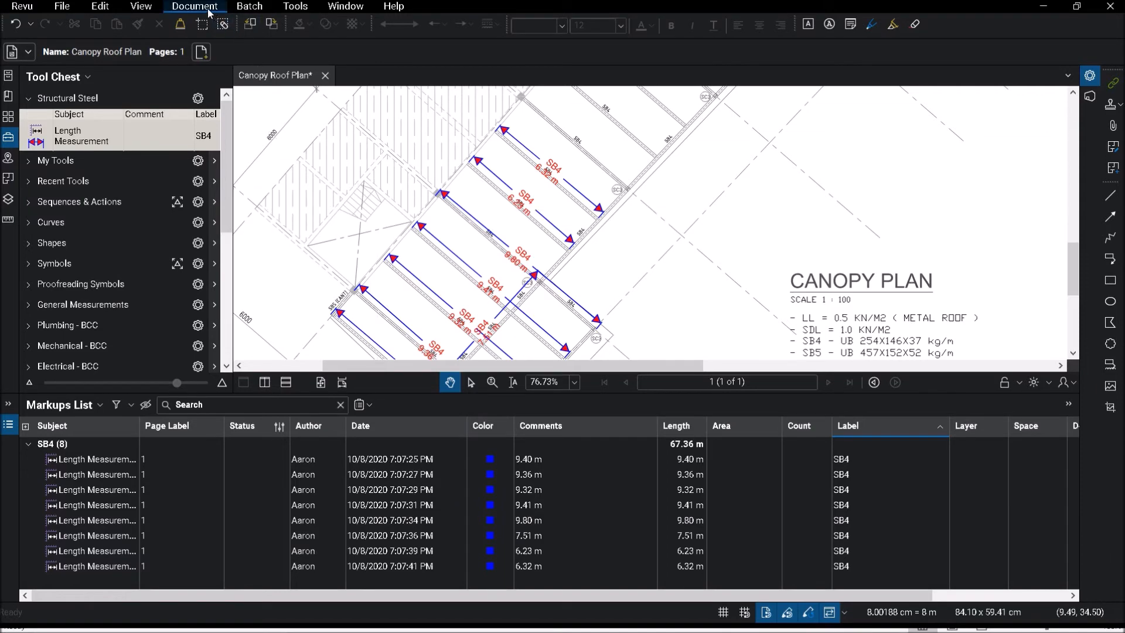
click(193, 5)
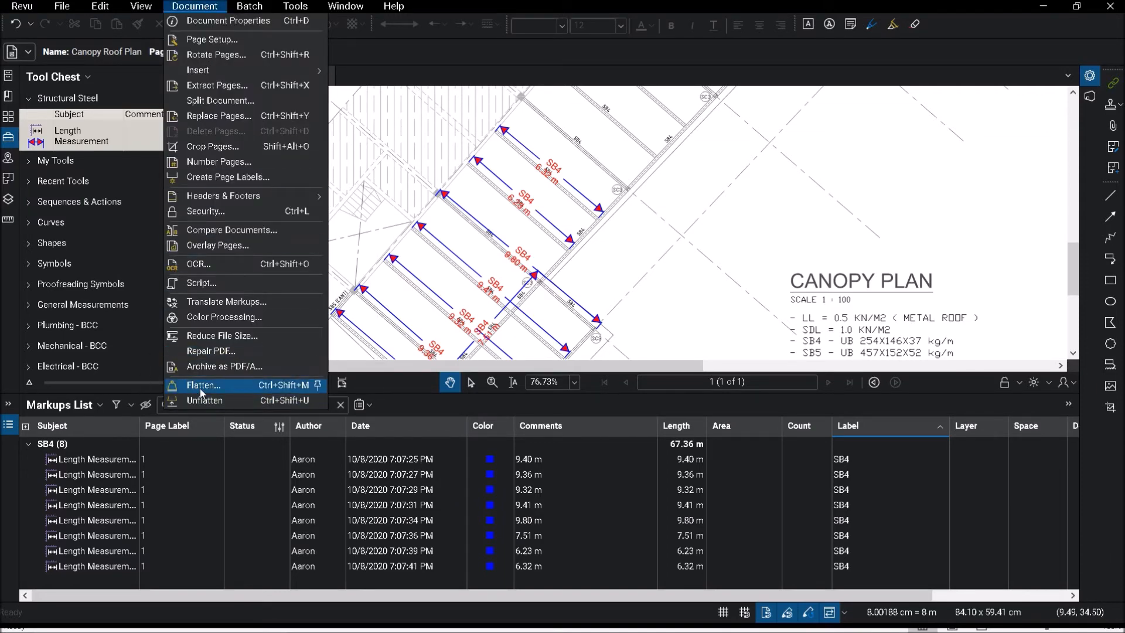
mouse_move(548, 348)
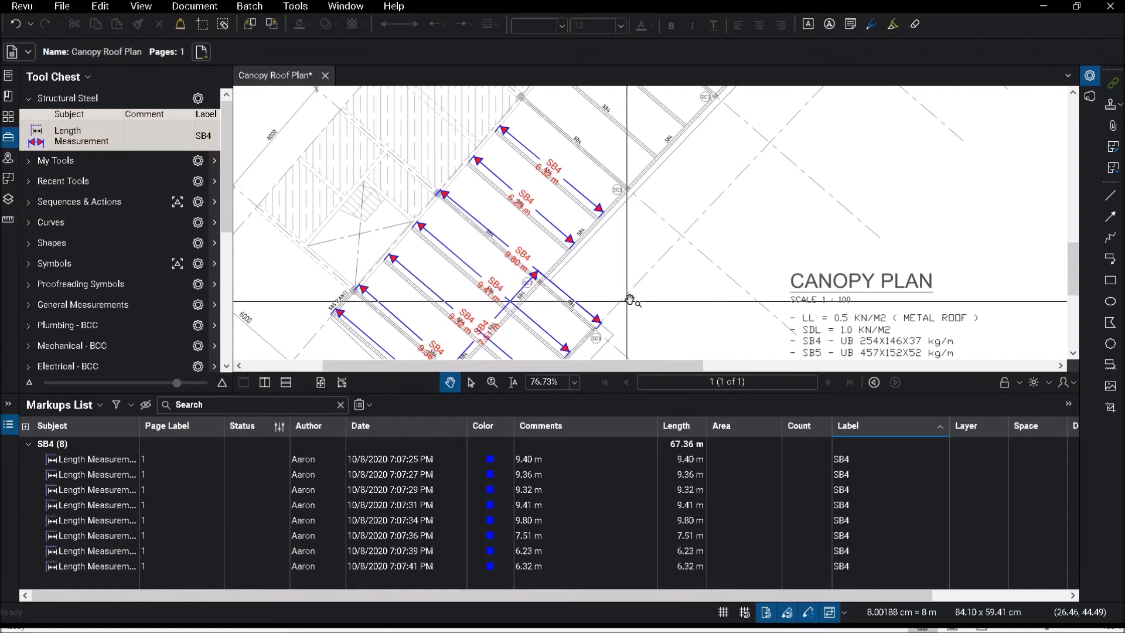
click(360, 405)
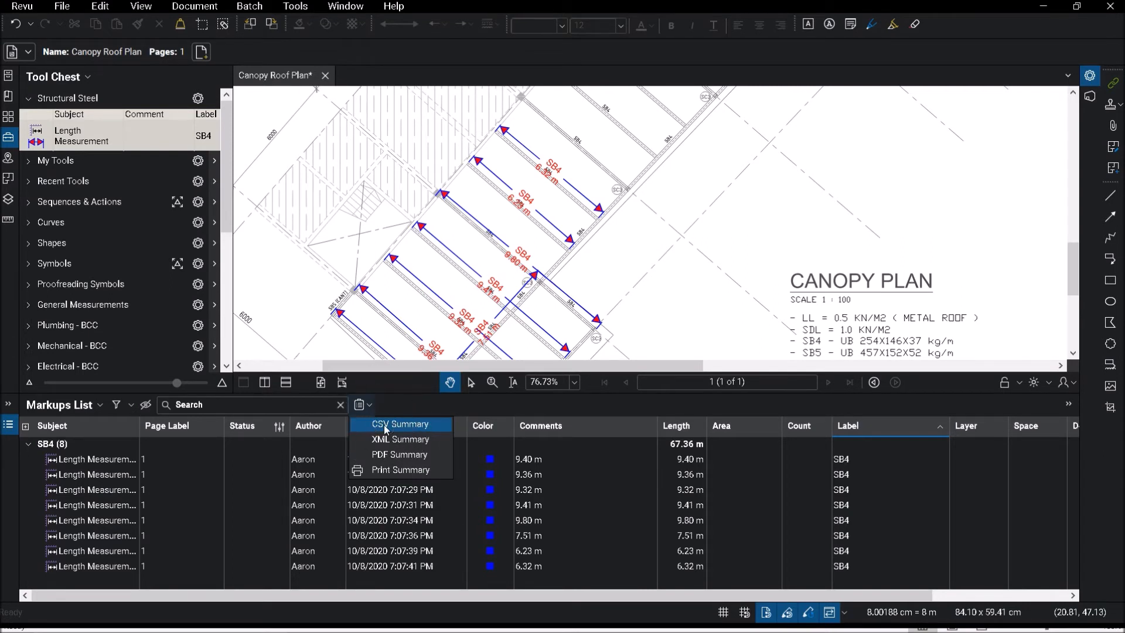
mouse_move(398, 455)
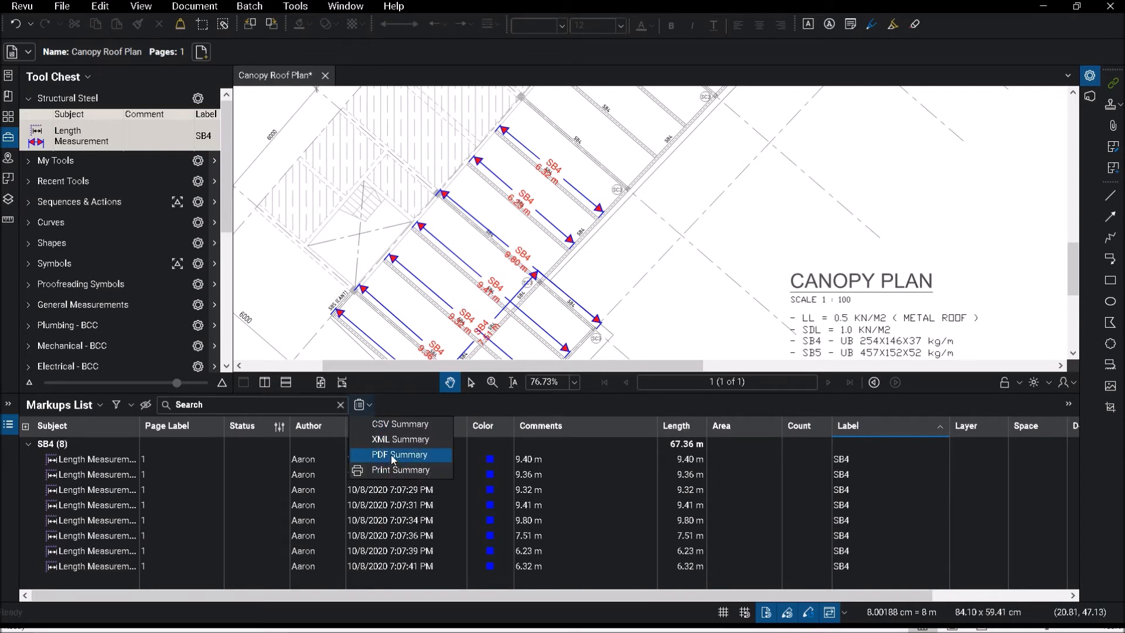
Step: Create a PDF markup summary appended and hyperlinked to the Canopy Roof Plan
click(399, 455)
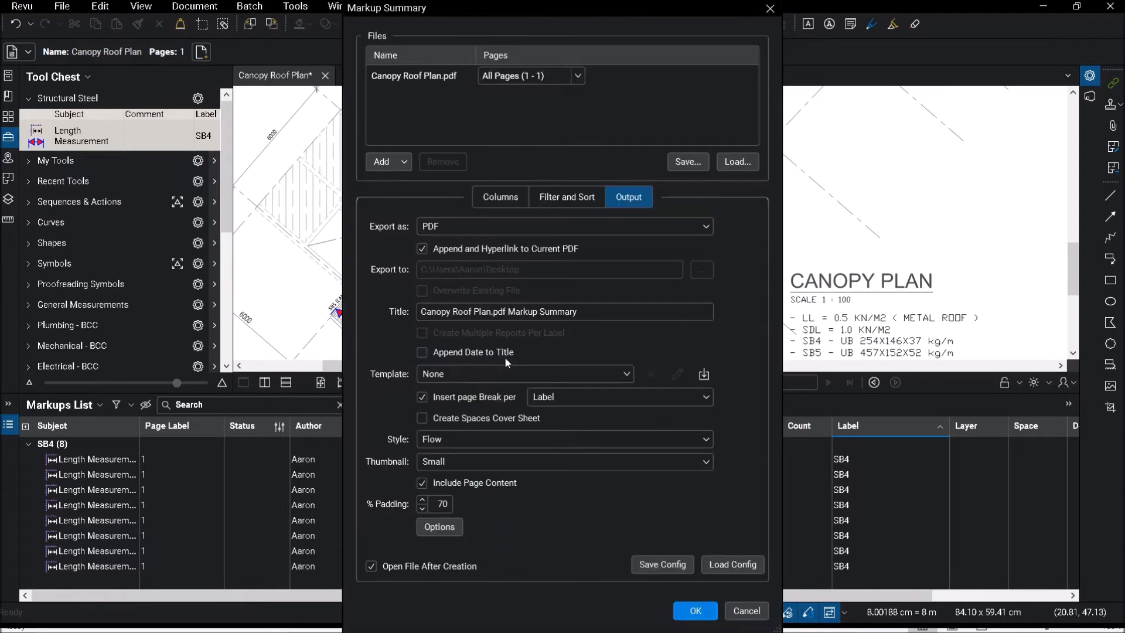
click(692, 610)
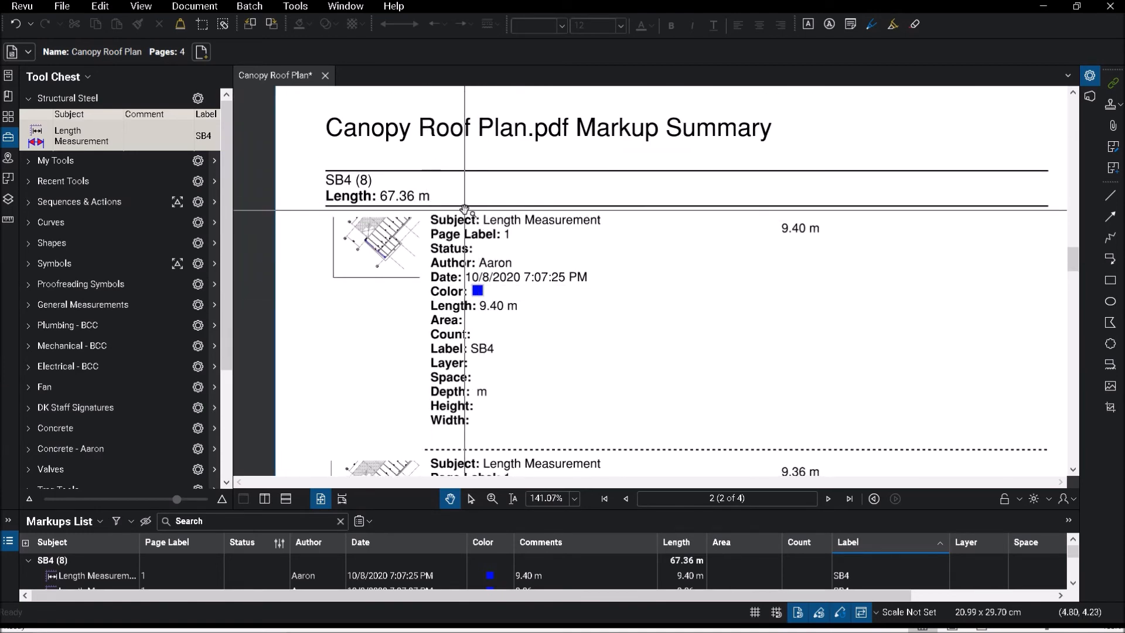
Step: Review the first appended summary page in Thumbnails and zoom to its first SB4 entry
click(9, 117)
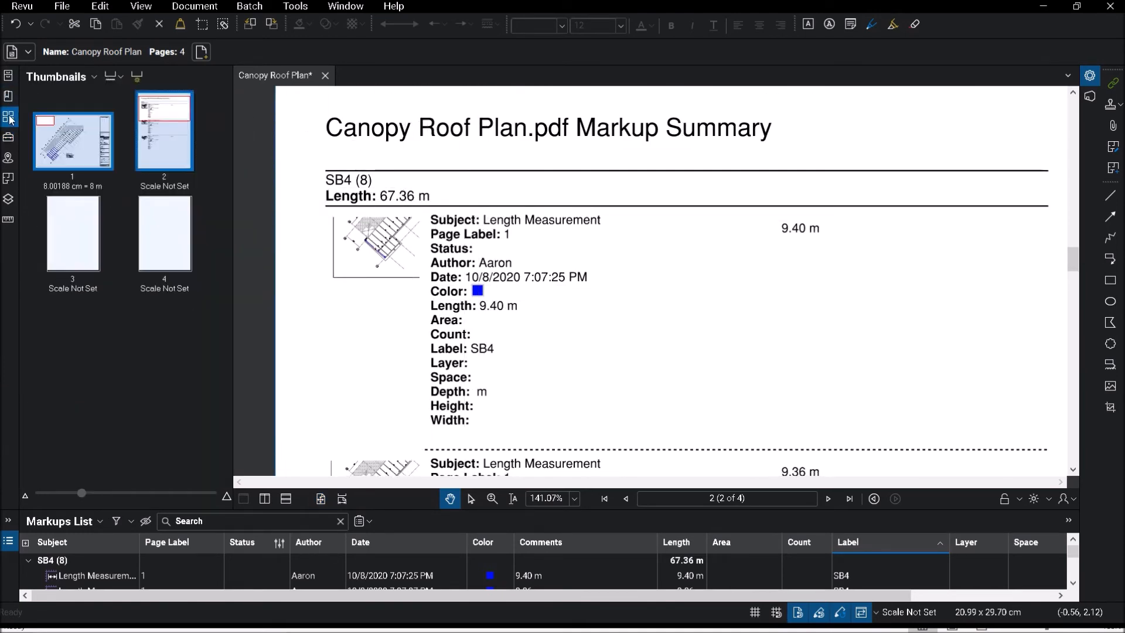
click(71, 141)
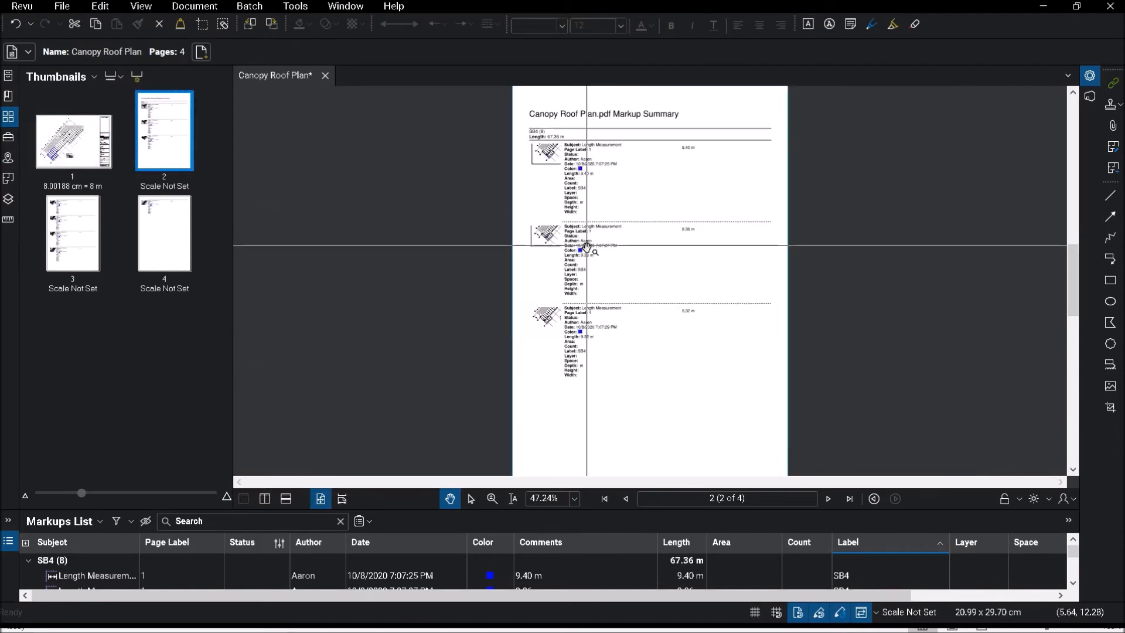
click(492, 498)
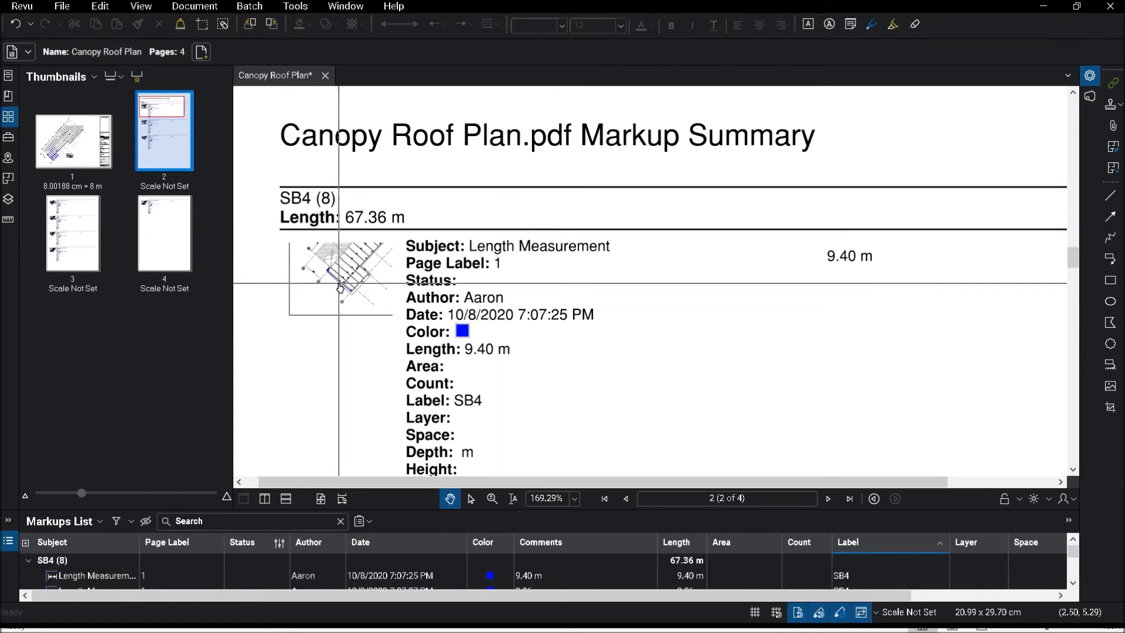
mouse_move(405, 327)
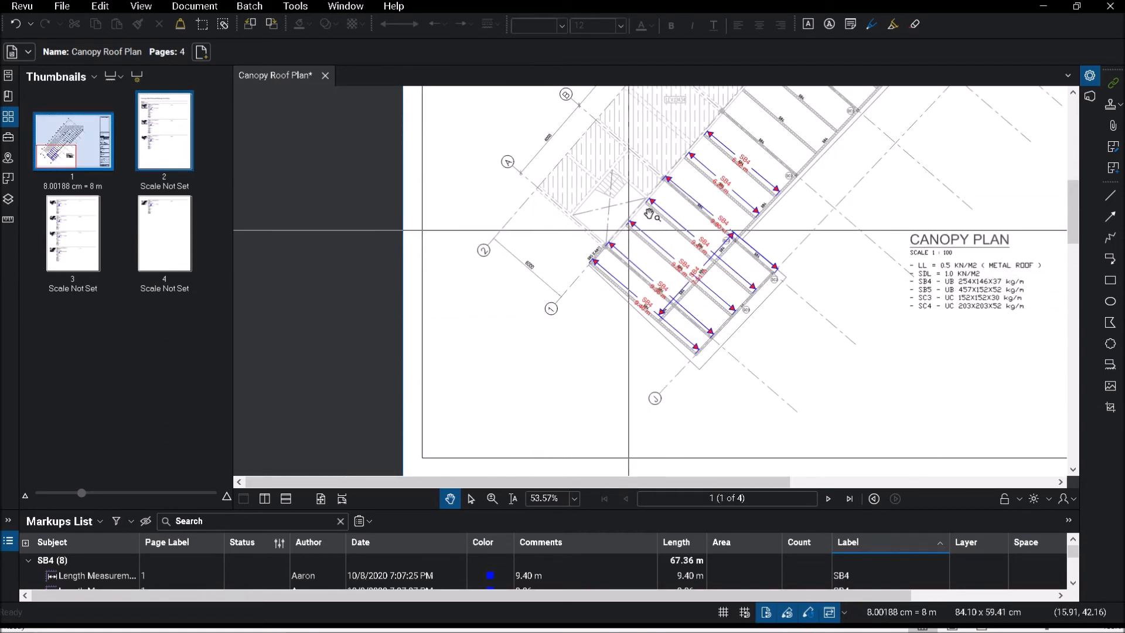
Step: Enlarge the Markups List to show all eight SB4 lengths from 9.80 m to 6.23 m
drag(649, 214, 592, 271)
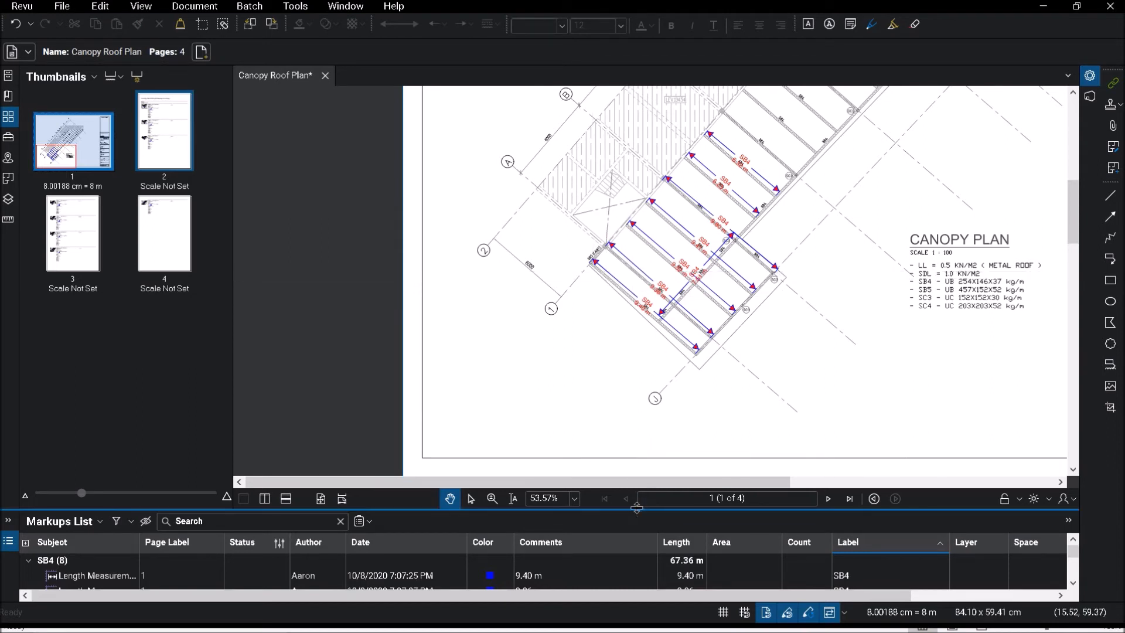
click(360, 384)
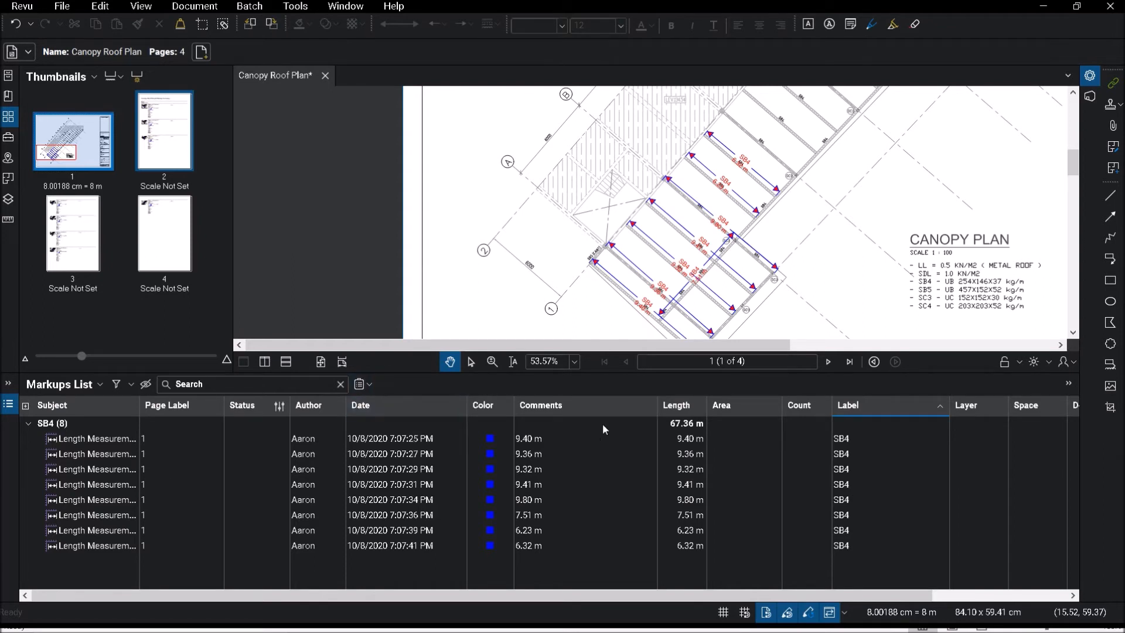
mouse_move(193, 430)
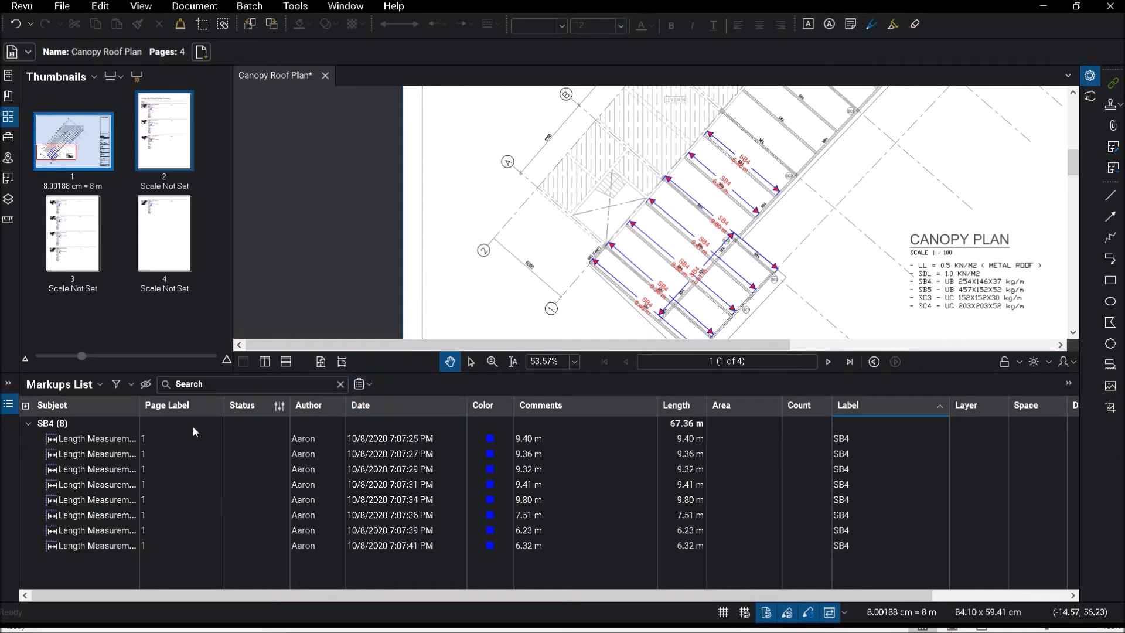
mouse_move(341, 427)
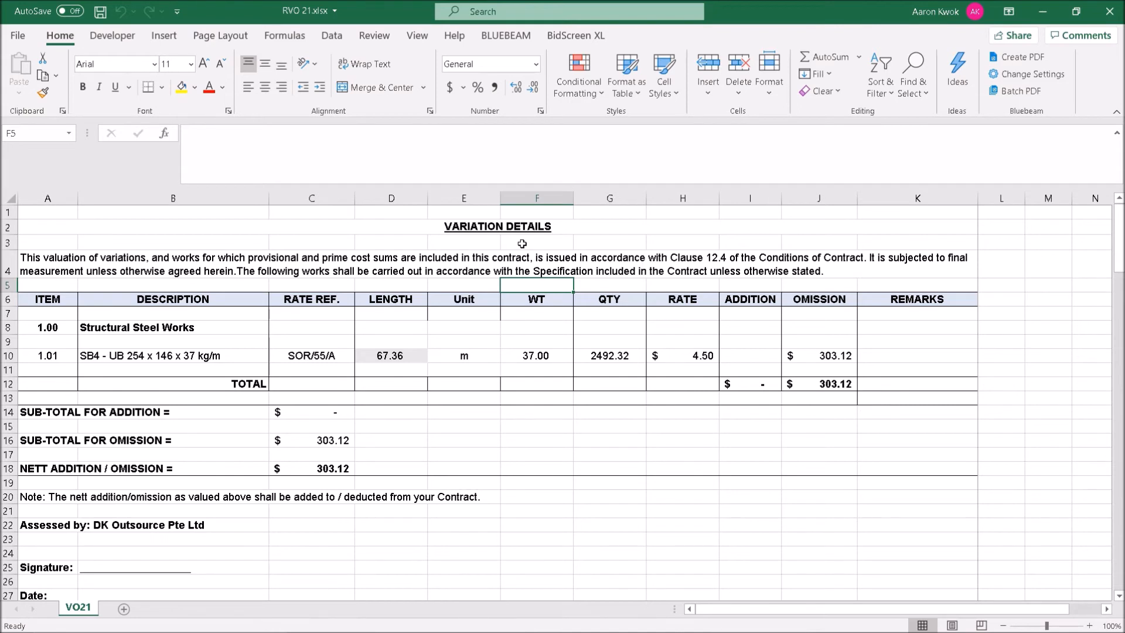
mouse_move(391, 301)
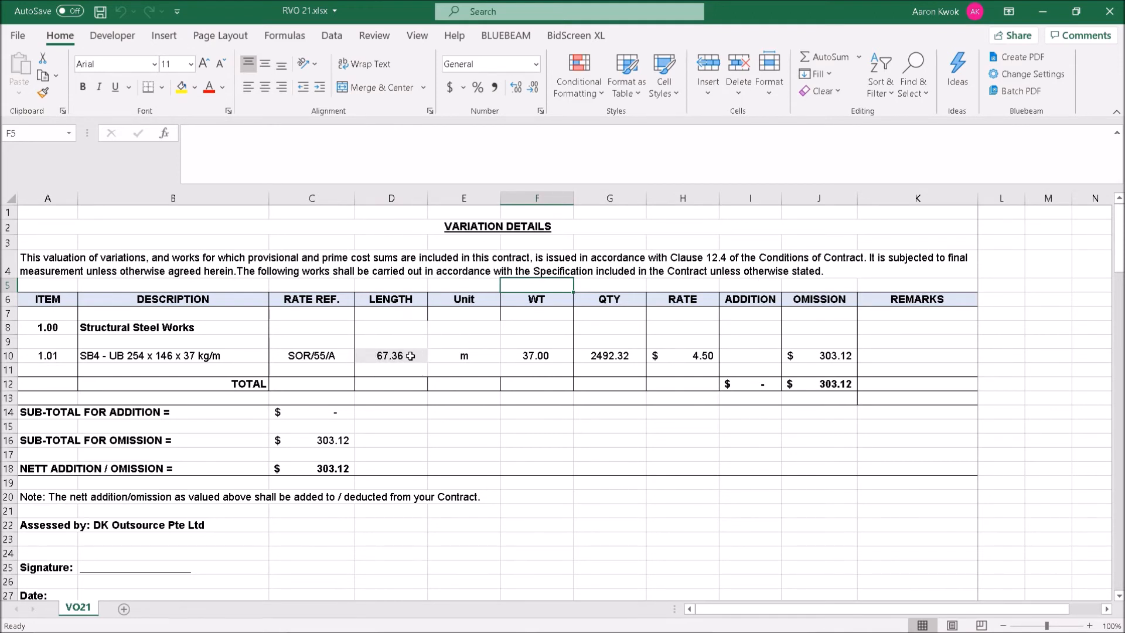
right_click(391, 355)
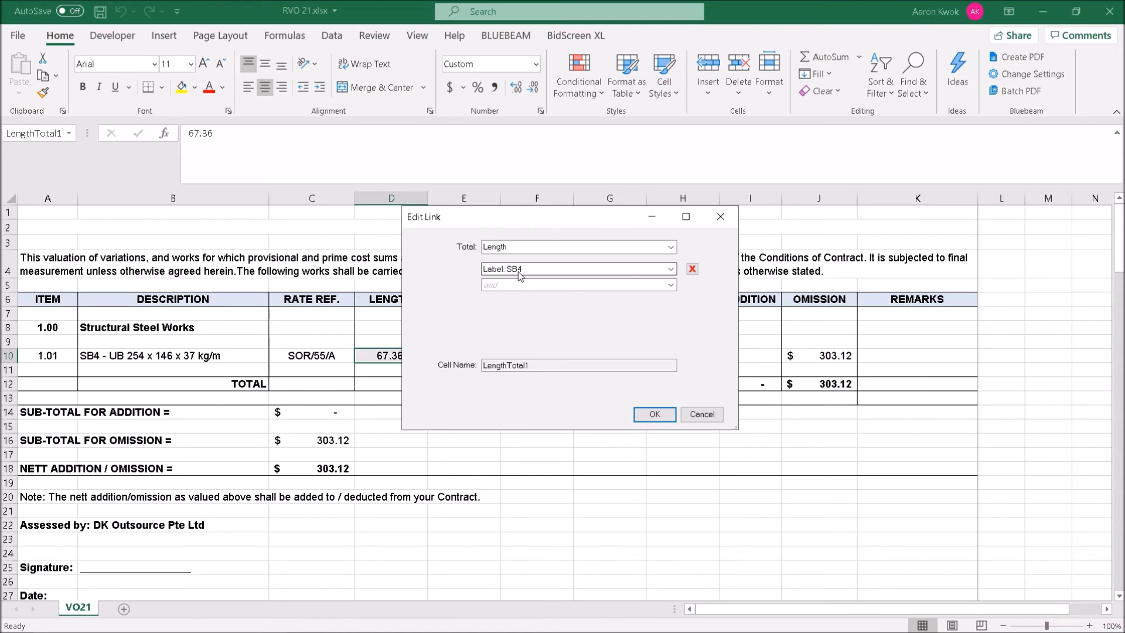
mouse_move(519, 276)
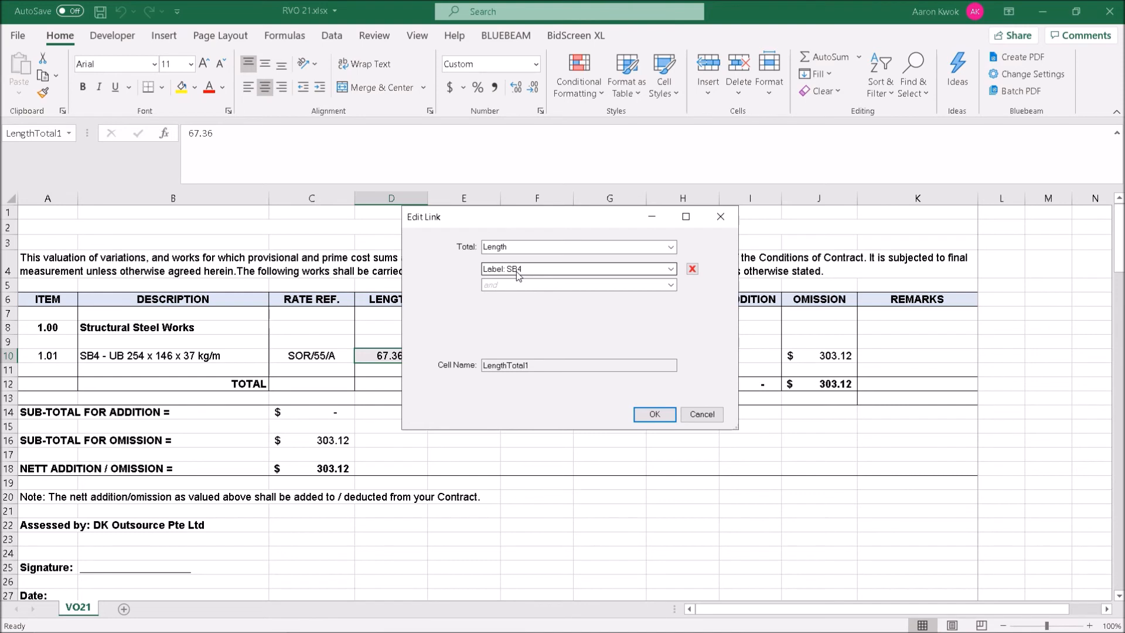
click(653, 415)
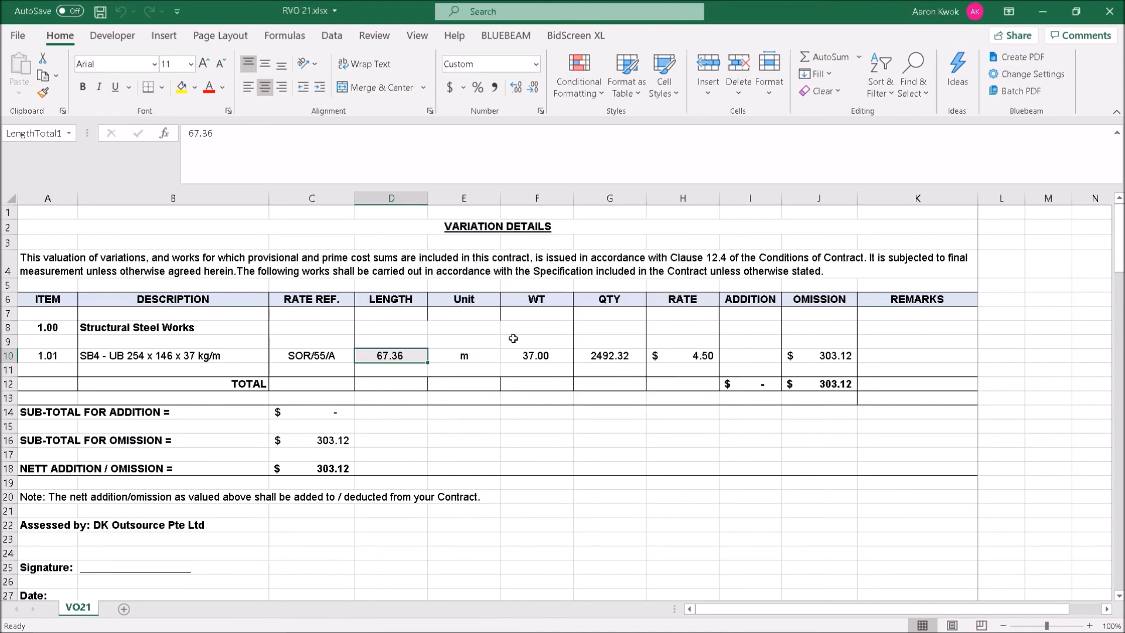
click(392, 369)
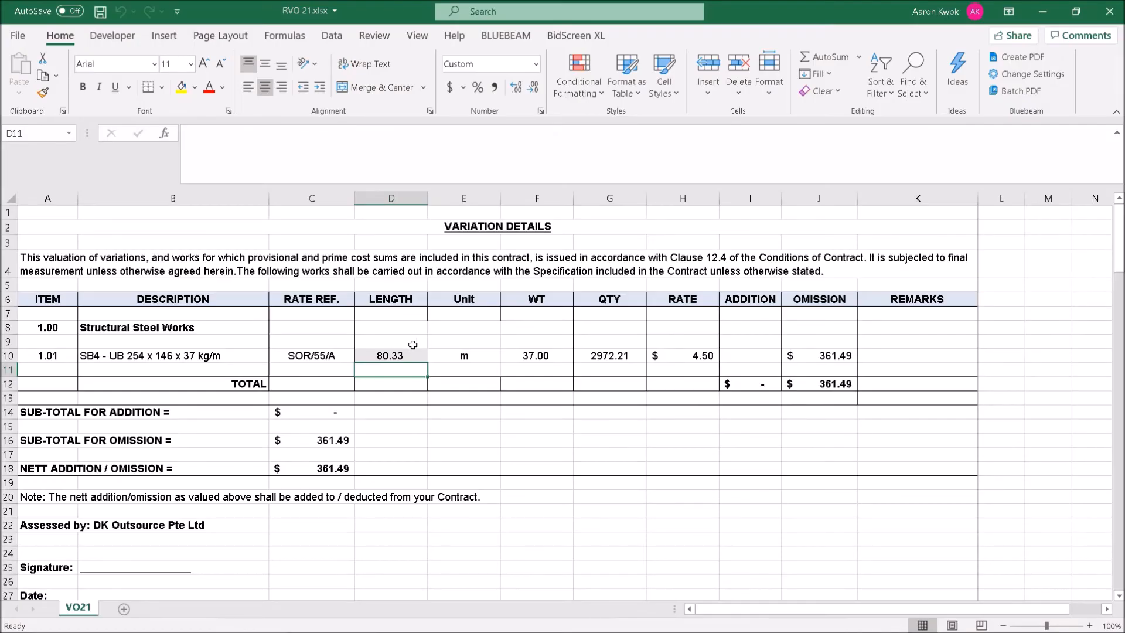
Step: Check linked cell D10 now holds the refreshed SB4 LengthTotal1 of 80.33
click(390, 355)
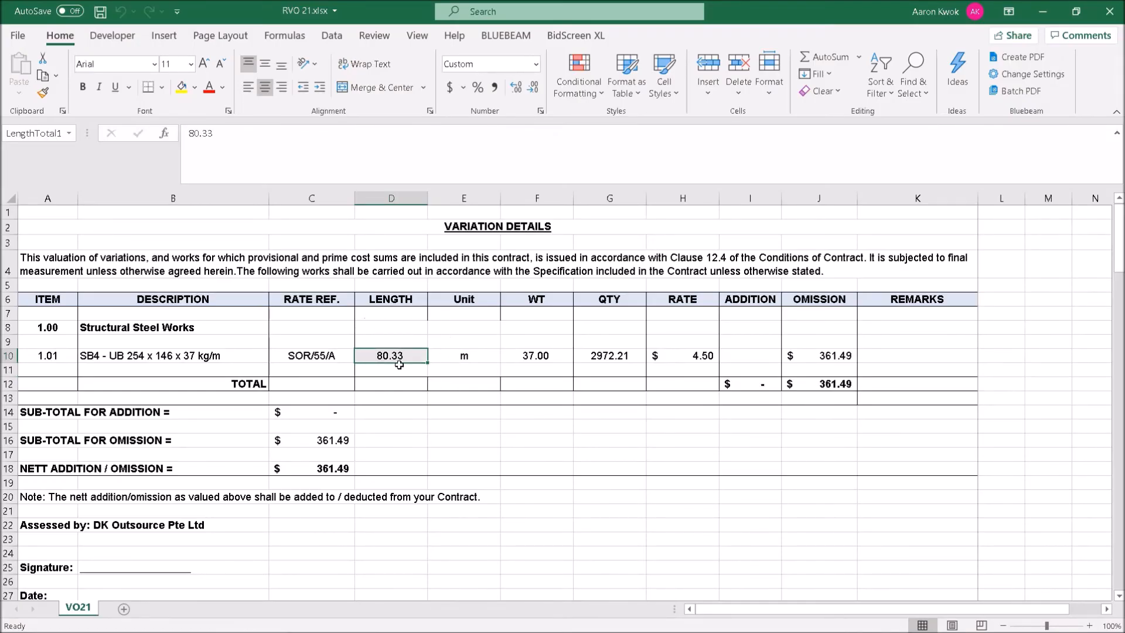
mouse_move(400, 368)
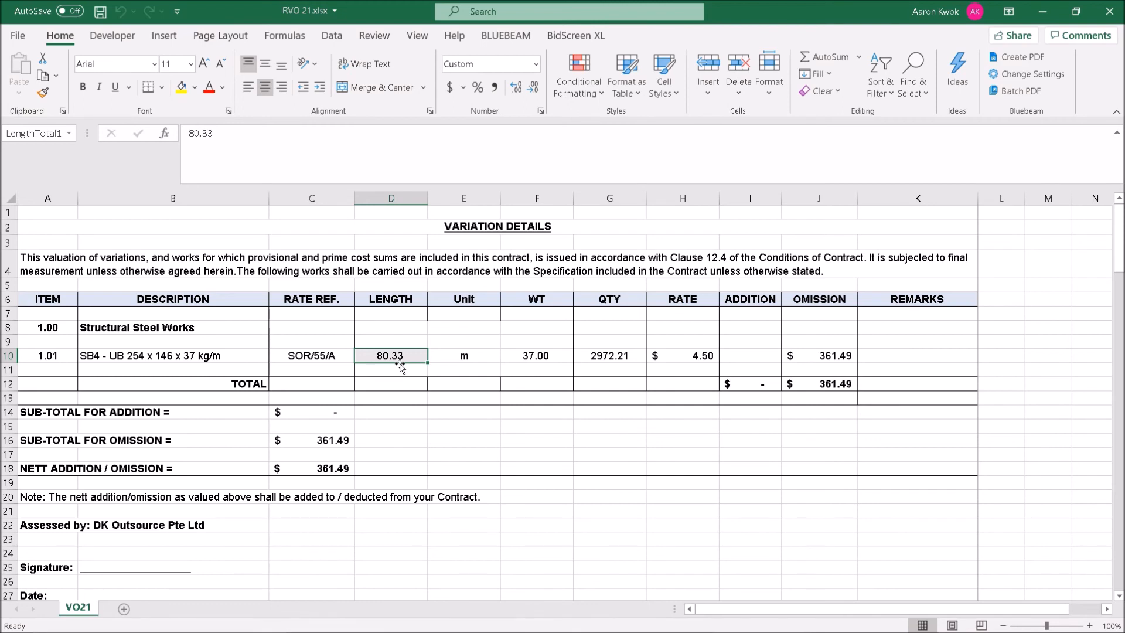
mouse_move(749, 409)
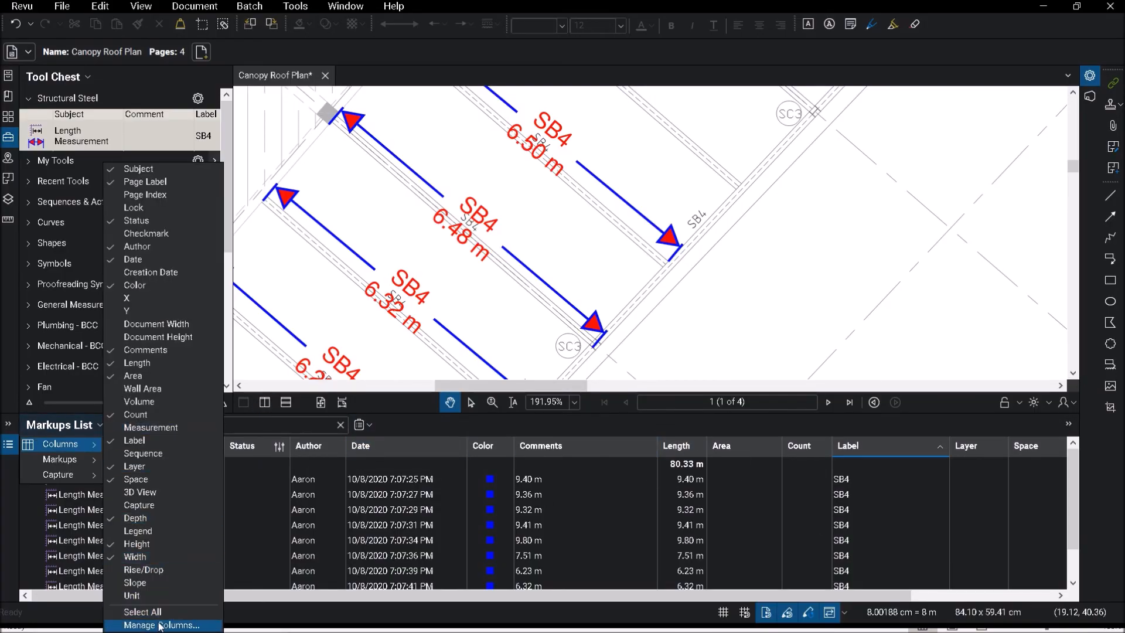
Step: Bring up Manage Columns for the Markups List, showing no custom columns defined
click(161, 625)
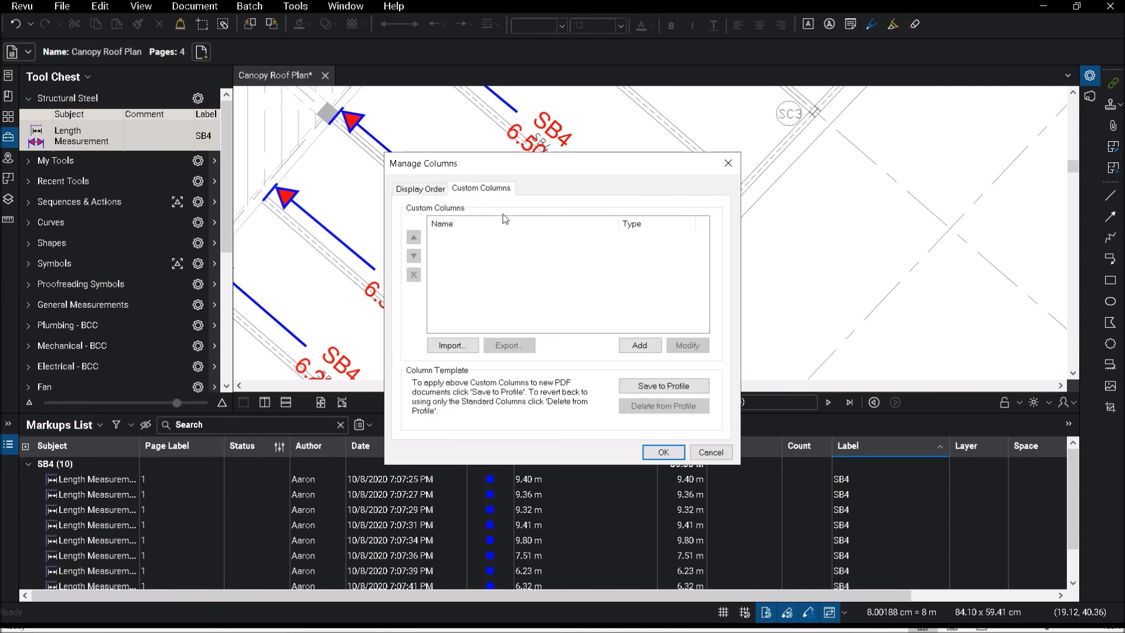